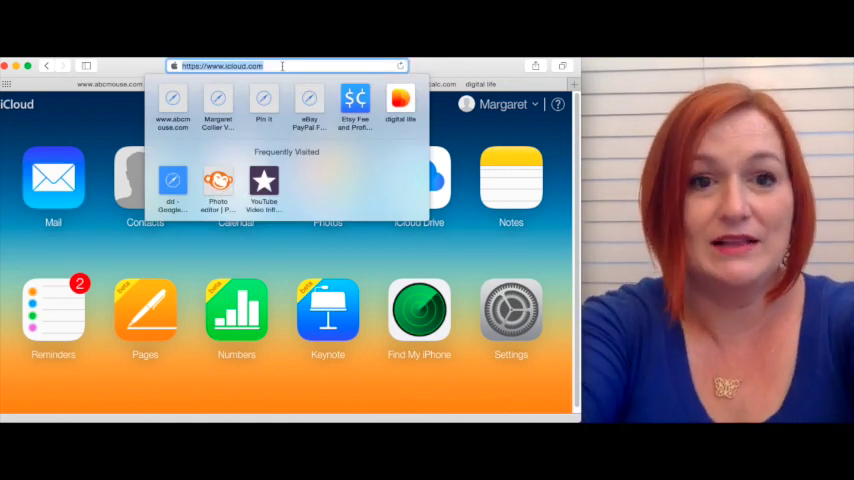
Load icloud.com in the browser to reach the signed-in iCloud home page
text(iclou)
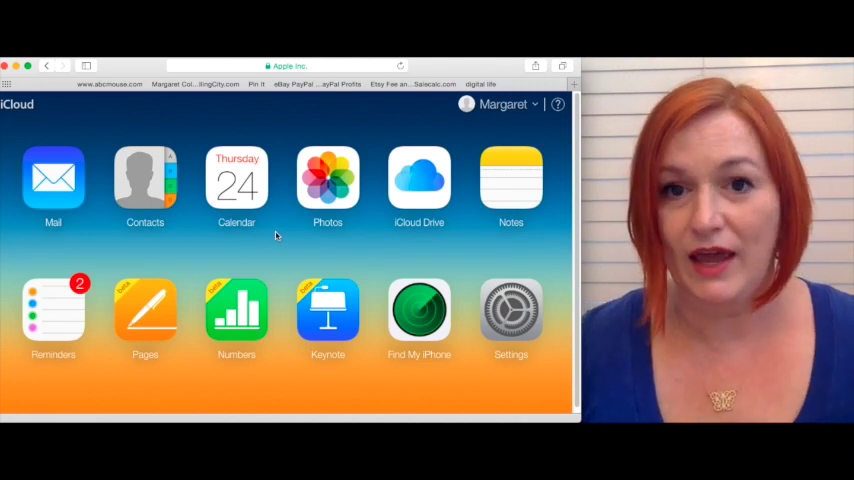
mouse_move(8, 246)
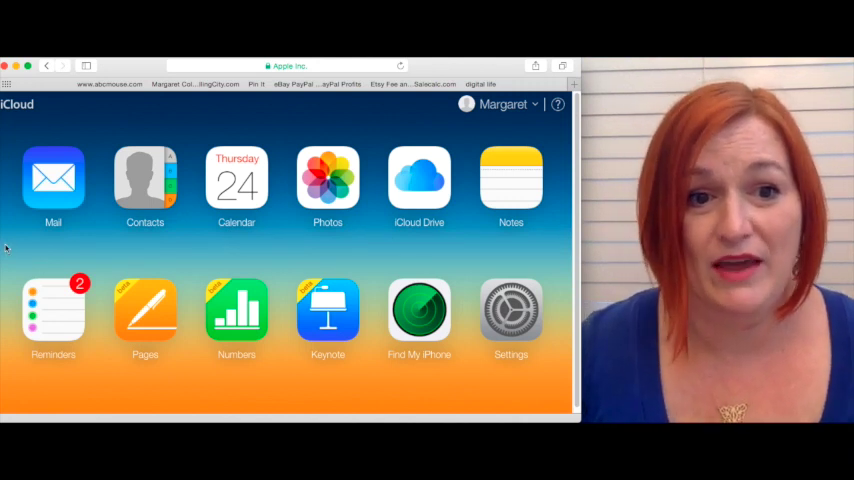
mouse_move(66, 316)
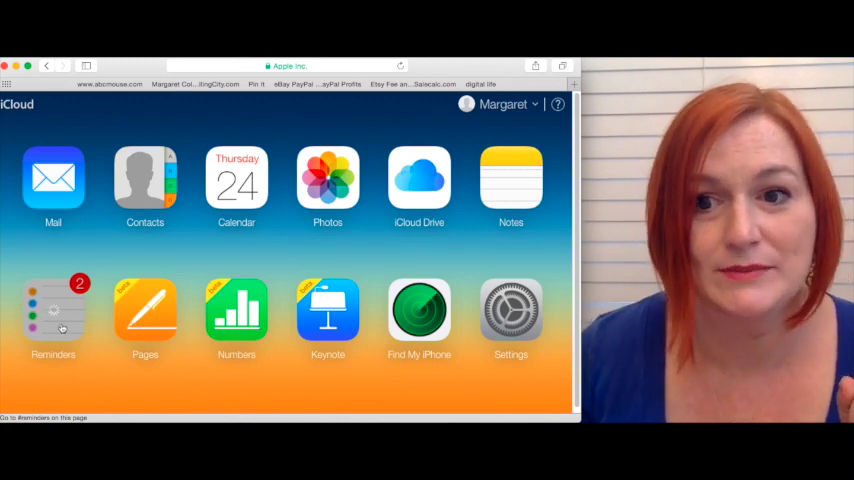
Launch Reminders from the iCloud home page, showing October Bill Pay 1st
click(52, 314)
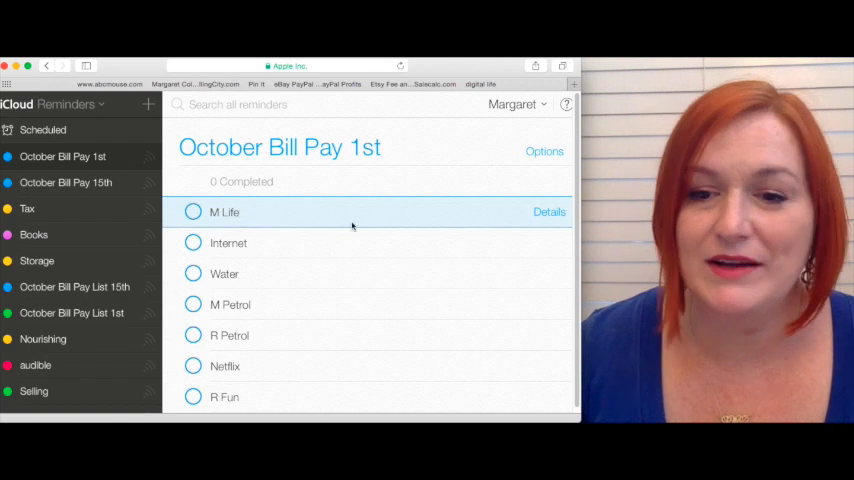
mouse_move(376, 262)
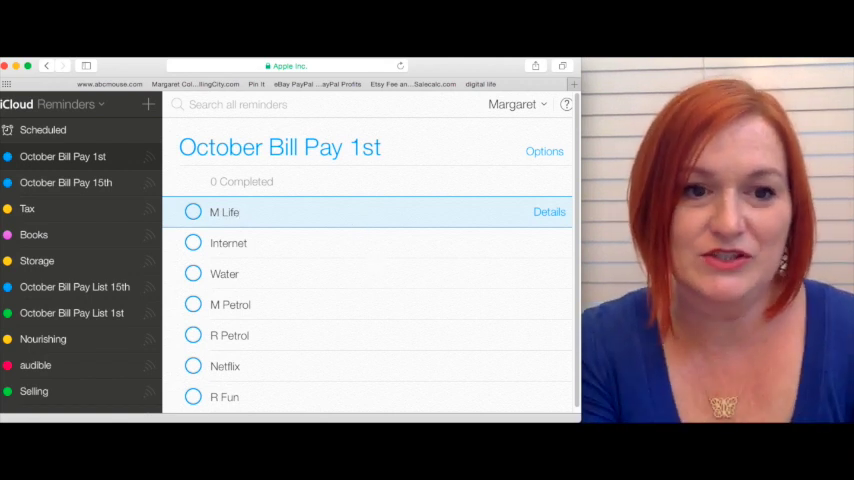
mouse_move(92, 302)
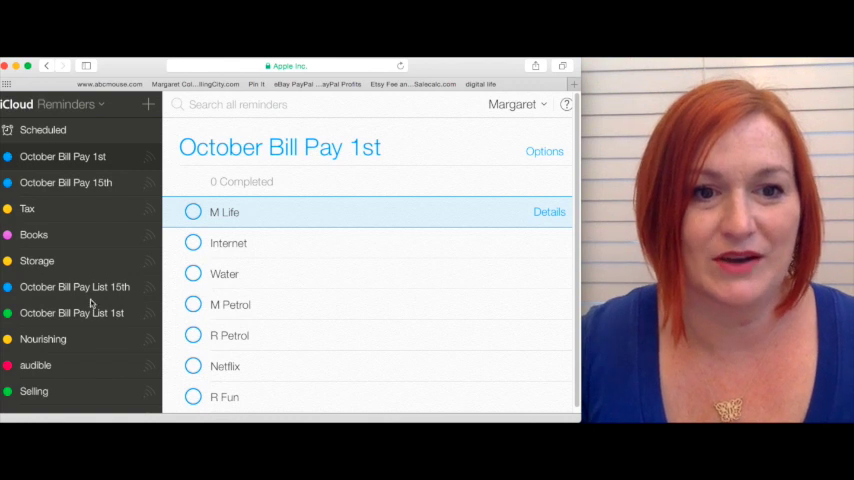
mouse_move(298, 300)
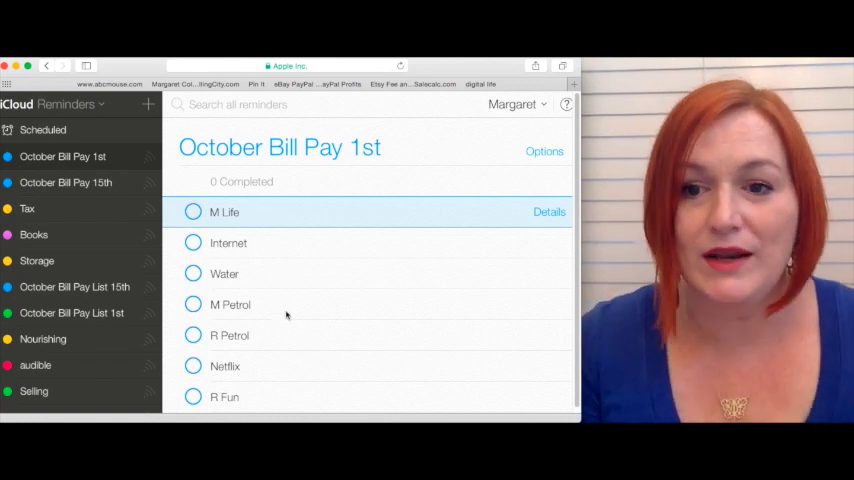
Append amounts to the bills: M Life 65, Internet 47, Water 80, M Petrol 70
text(65)
click(366, 242)
text( 47)
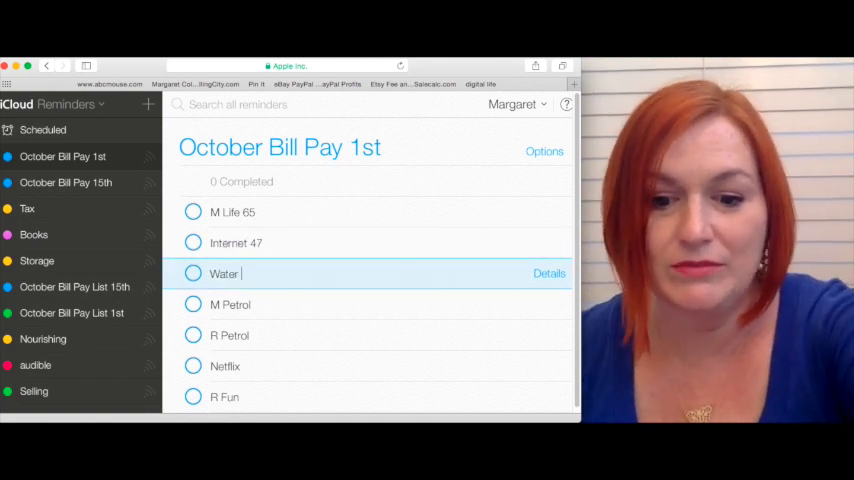
text(80)
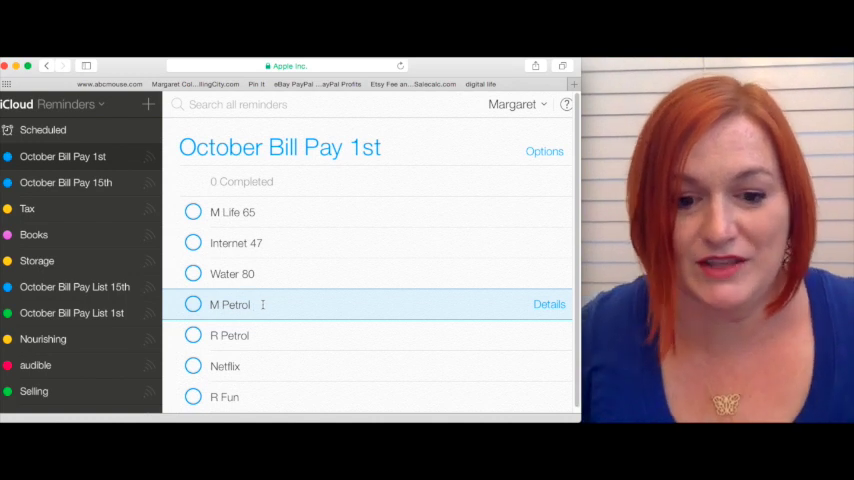
text(70)
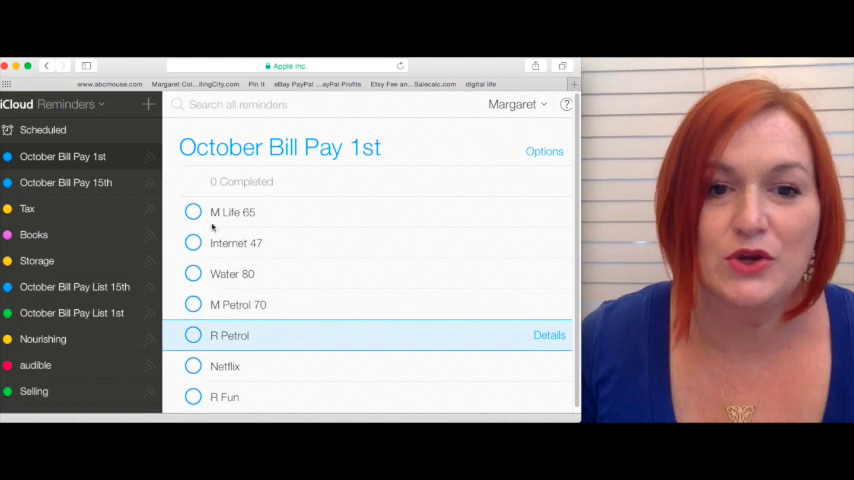
mouse_move(252, 352)
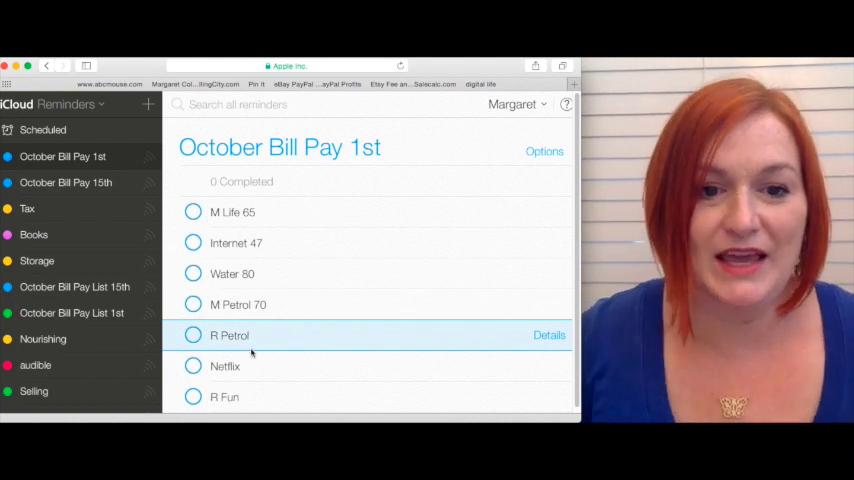
scroll(down, 3)
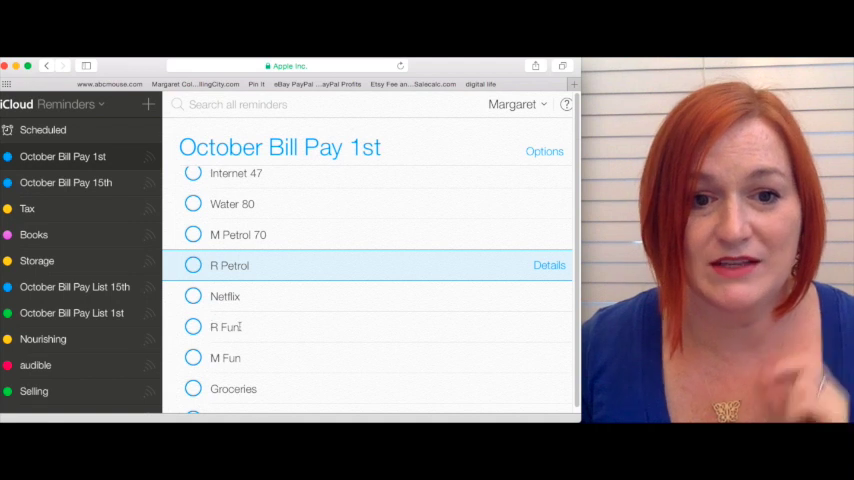
Append amounts R Fun 160, M Fun 160 and Groceries 240, then mark R Petrol paid
click(240, 328)
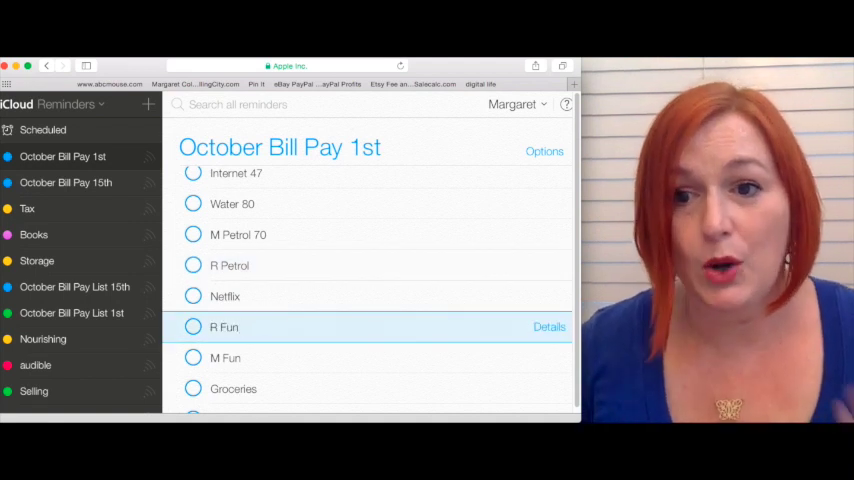
text(160)
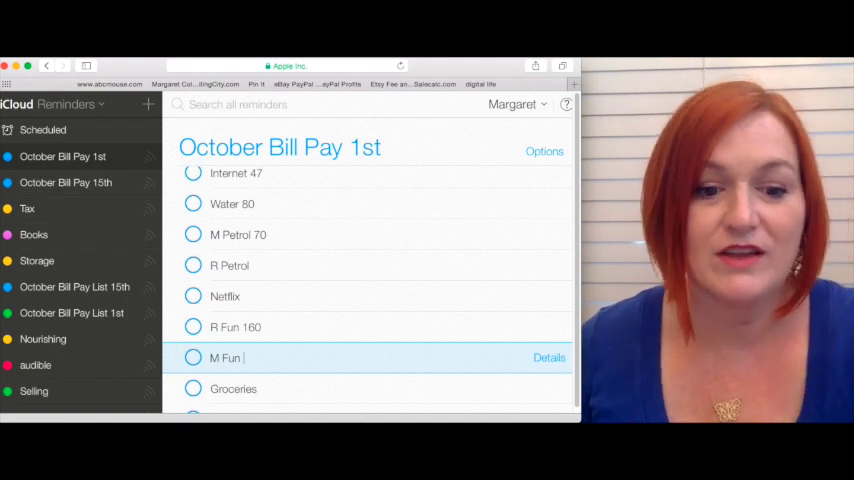
text(160n)
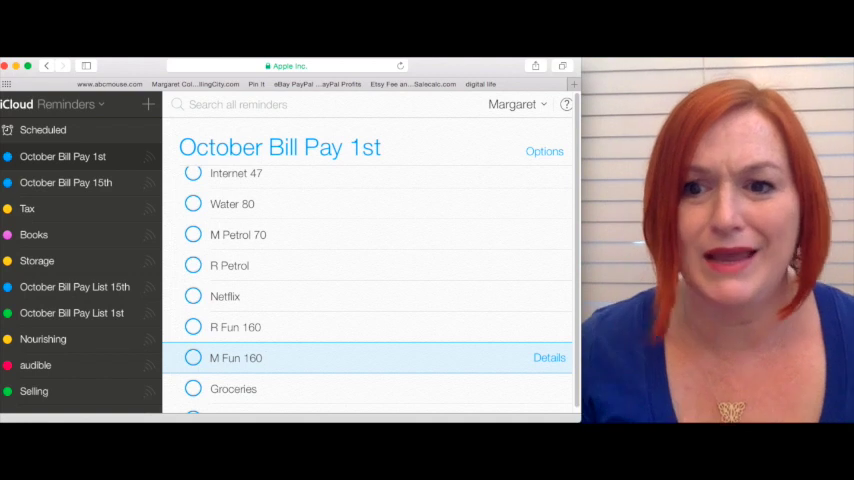
click(234, 388)
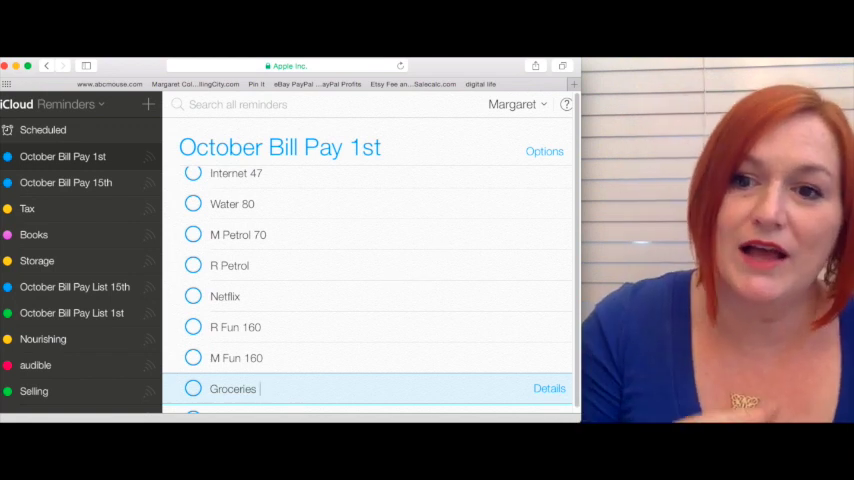
text(240)
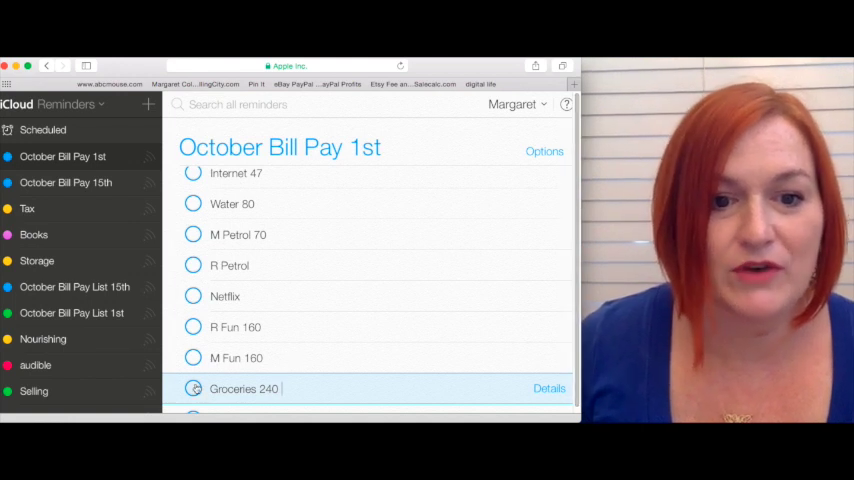
click(236, 328)
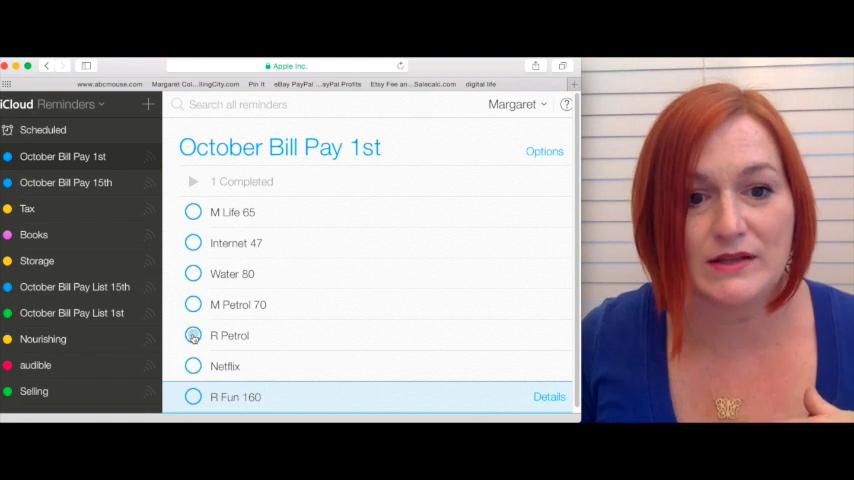
Check off more paid bills including Internet 47 and reveal the six completed items
click(192, 336)
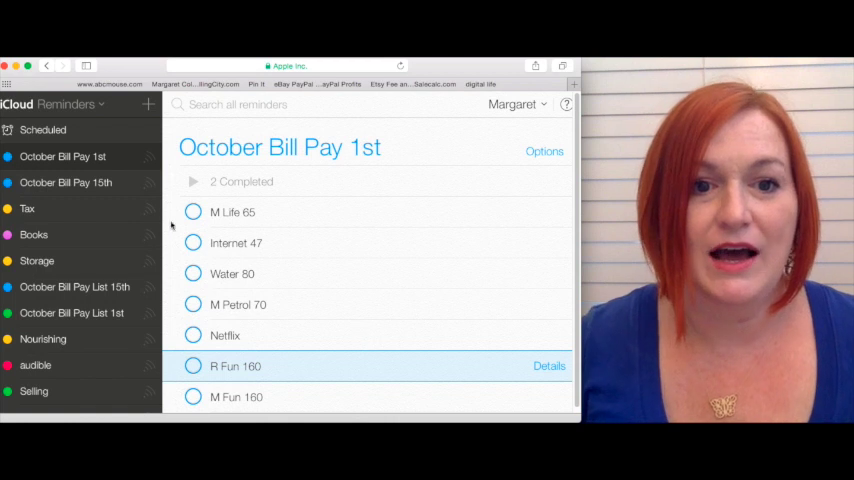
click(192, 212)
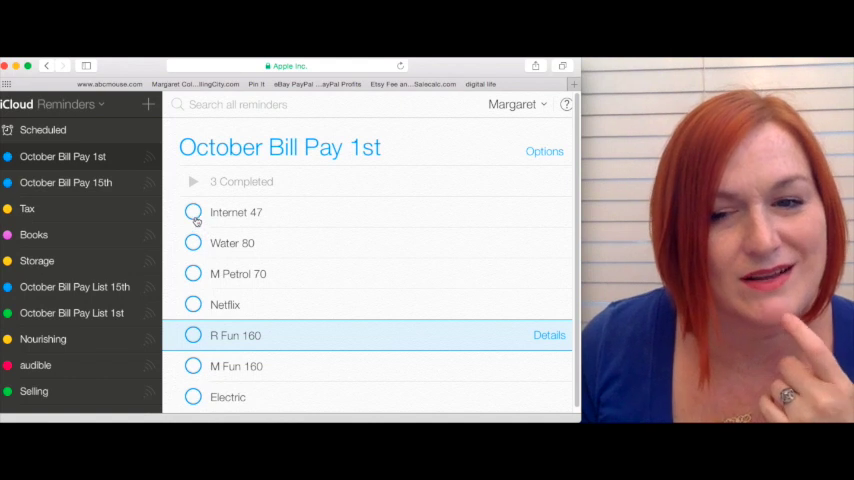
click(192, 212)
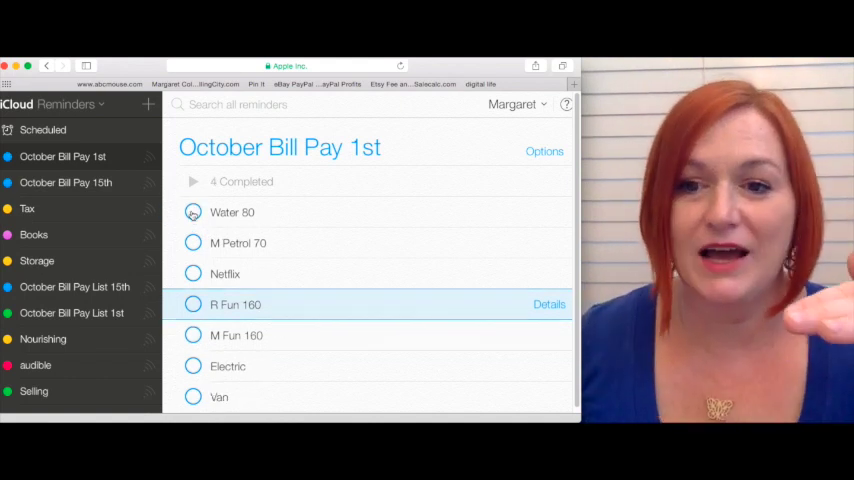
scroll(down, 3)
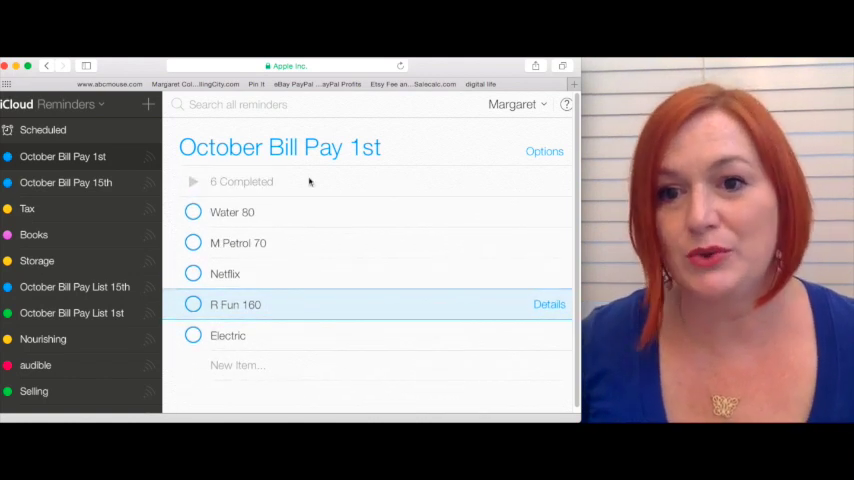
click(192, 182)
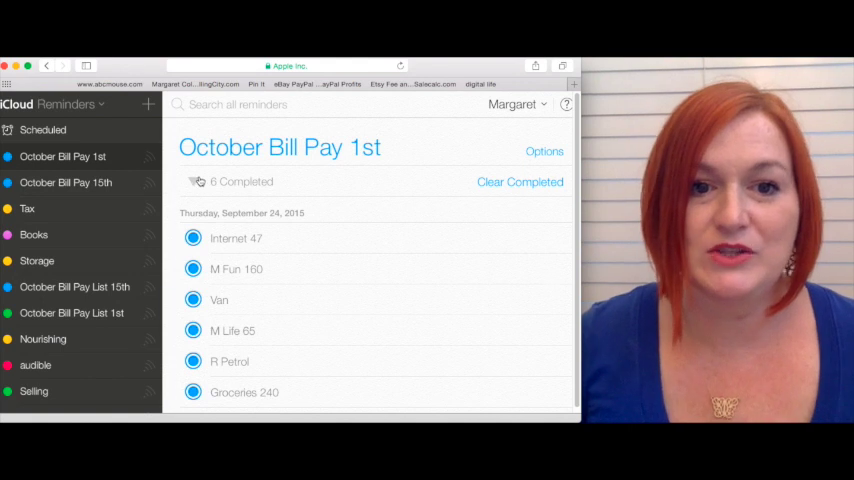
Switch to October Bill Pay 15th and scroll through its unpaid bills
click(64, 182)
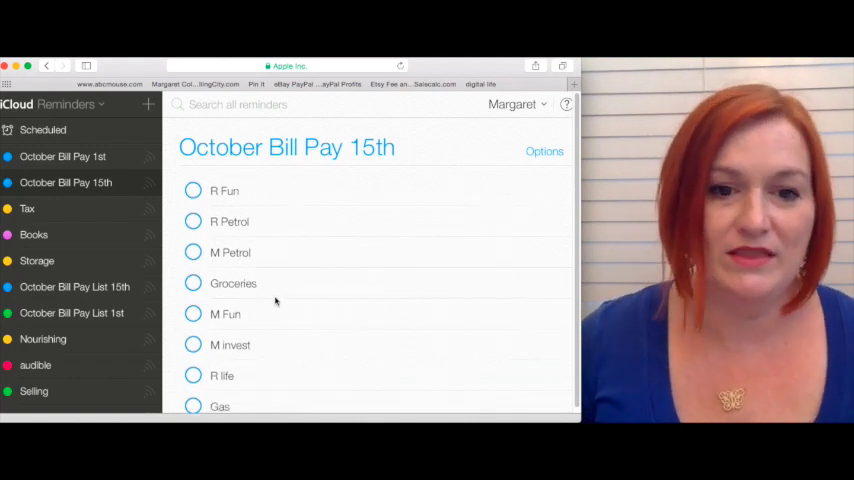
scroll(down, 3)
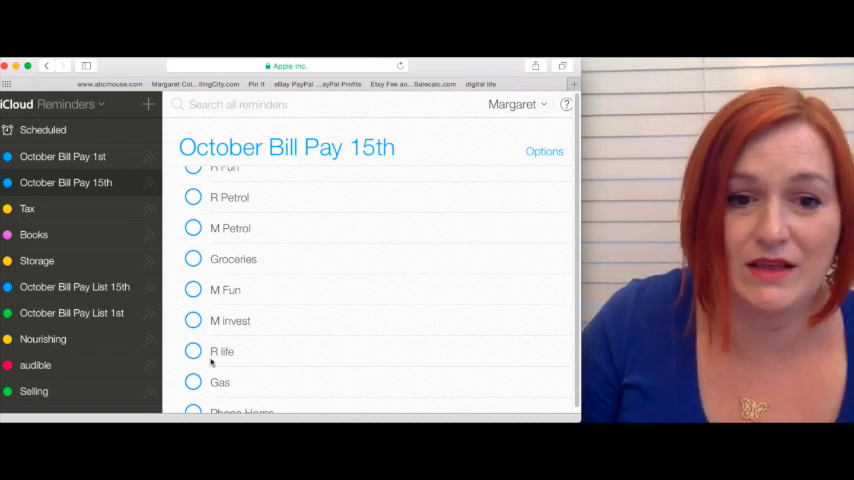
scroll(down, 3)
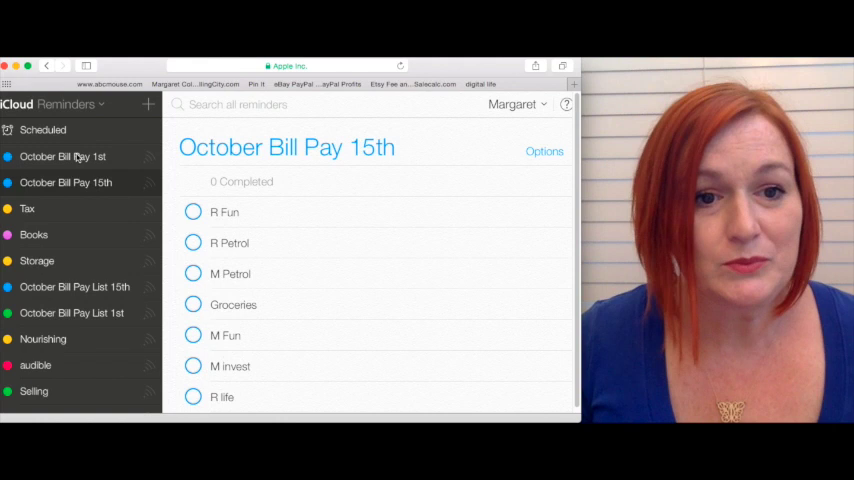
Complete the last bill in October Bill Pay 1st and rename the list November Bill Pay 1st
click(62, 156)
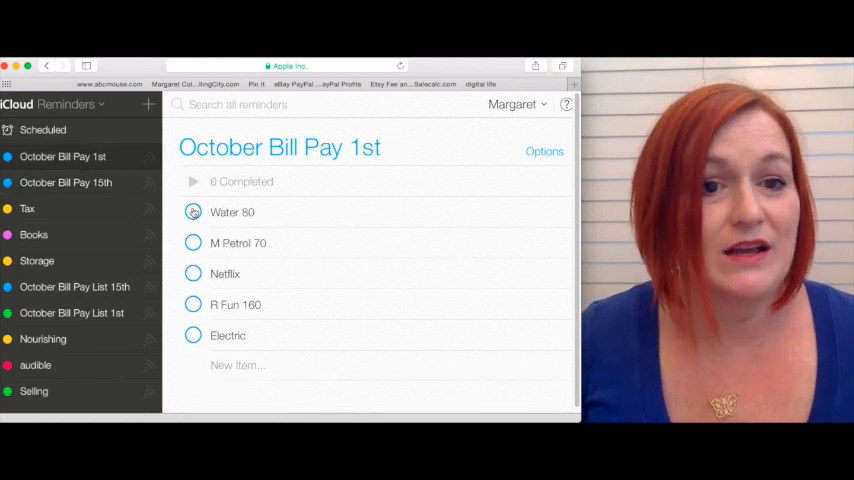
click(192, 212)
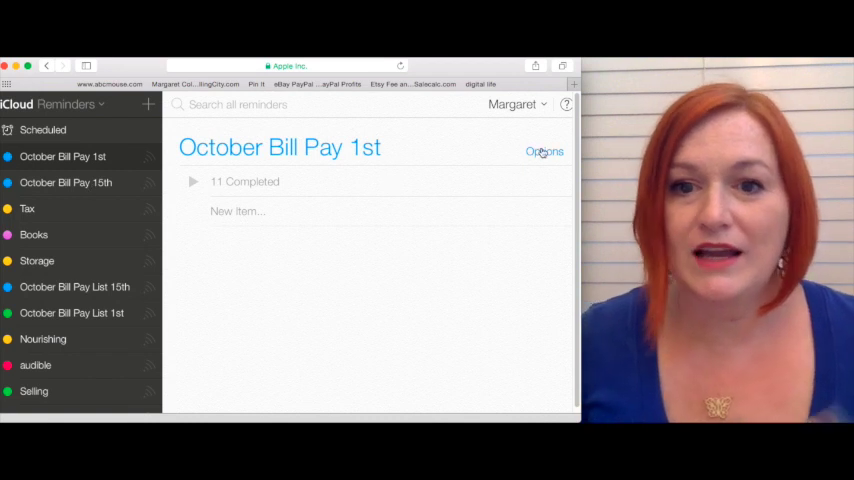
click(544, 152)
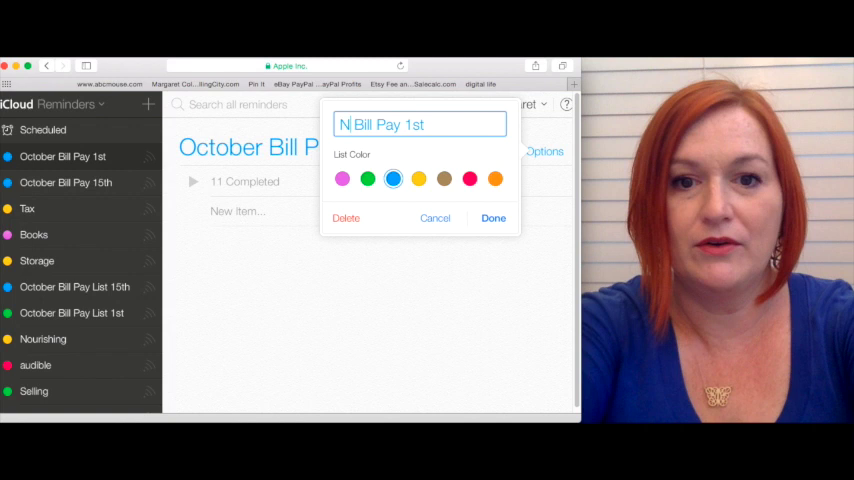
text(ovember)
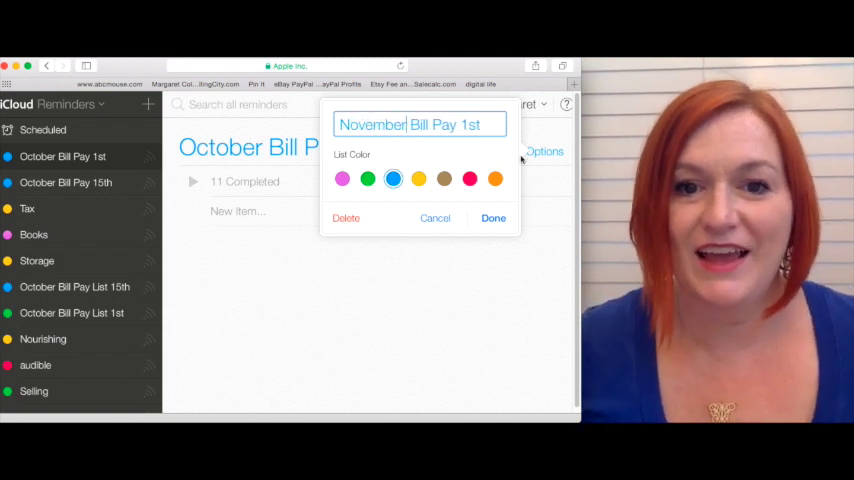
click(492, 218)
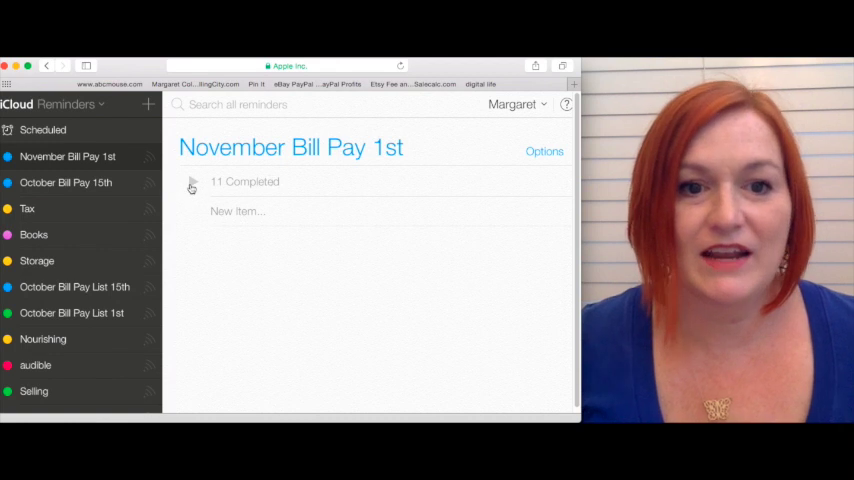
Show completed bills and uncheck them, including R Petrol and Groceries 240
click(192, 186)
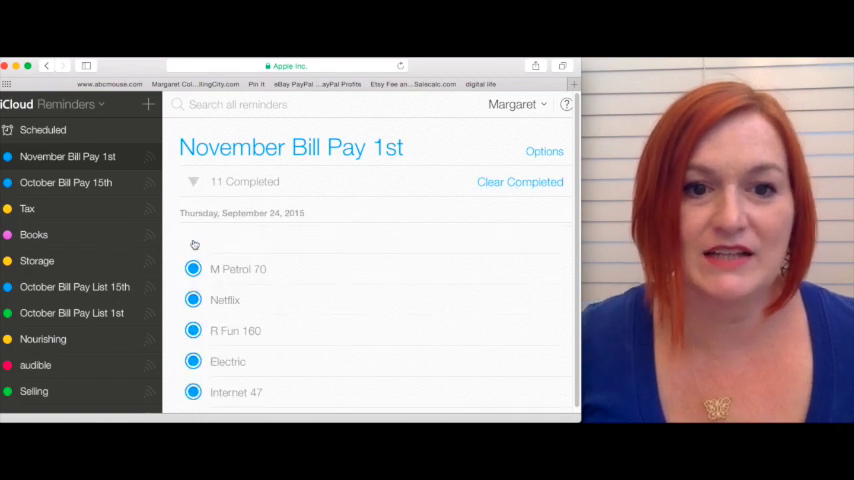
click(192, 268)
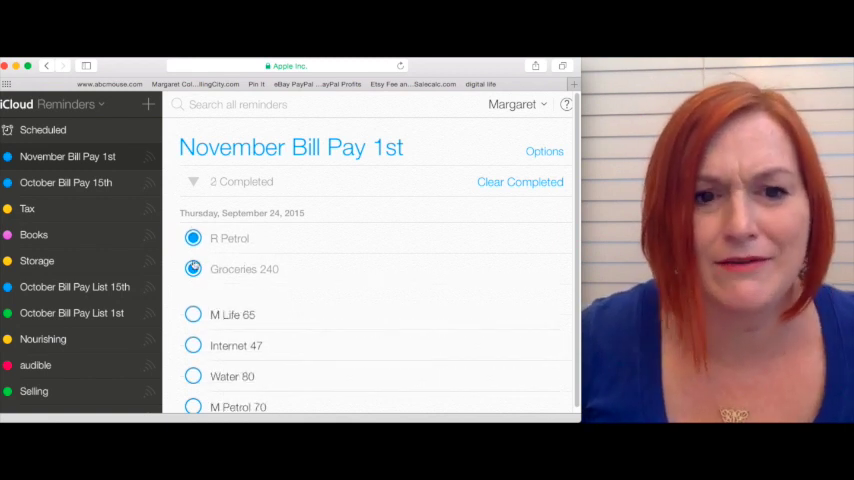
click(192, 238)
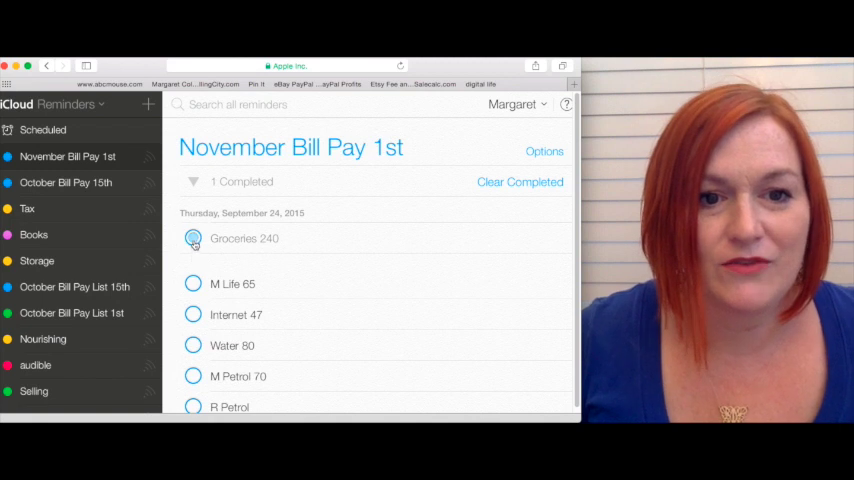
click(520, 180)
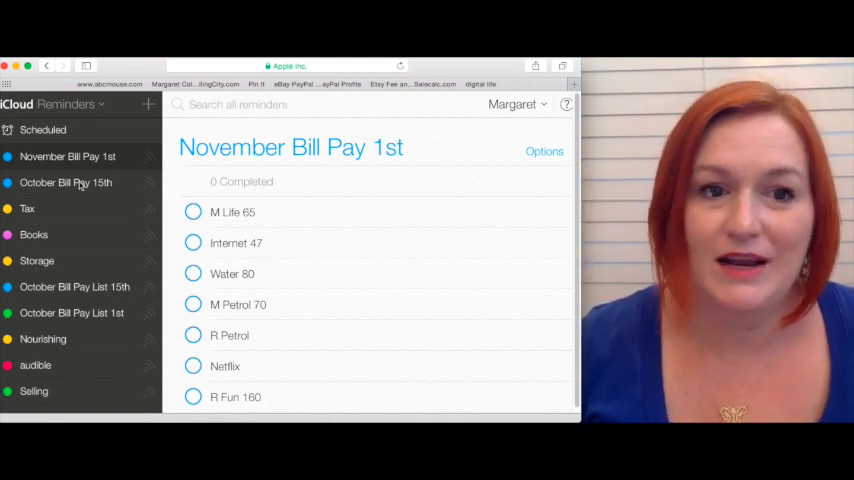
Return to October Bill Pay 15th and scroll through its bills
click(66, 182)
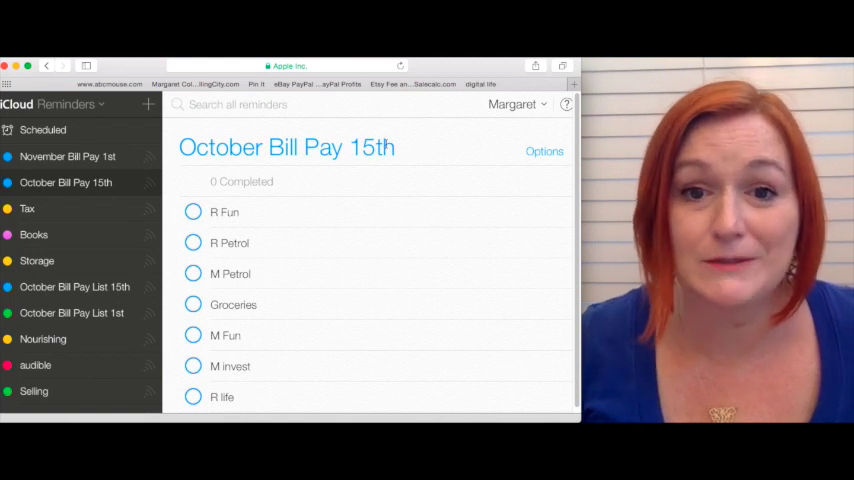
scroll(down, 3)
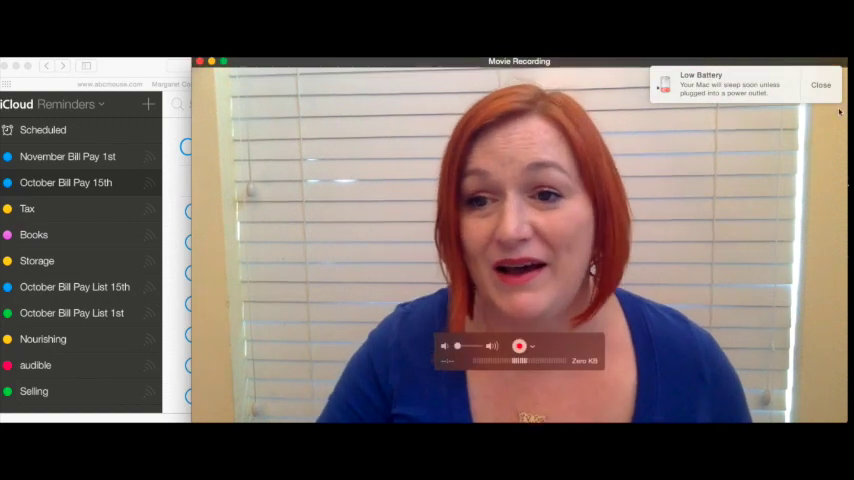
click(826, 84)
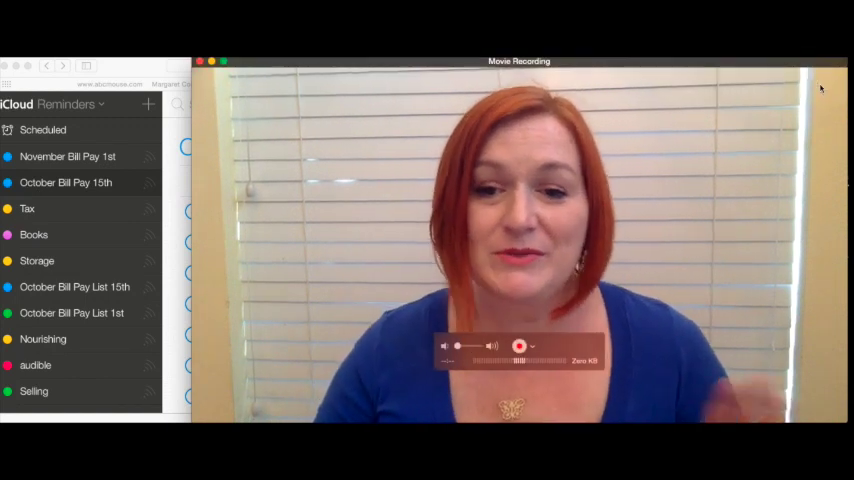